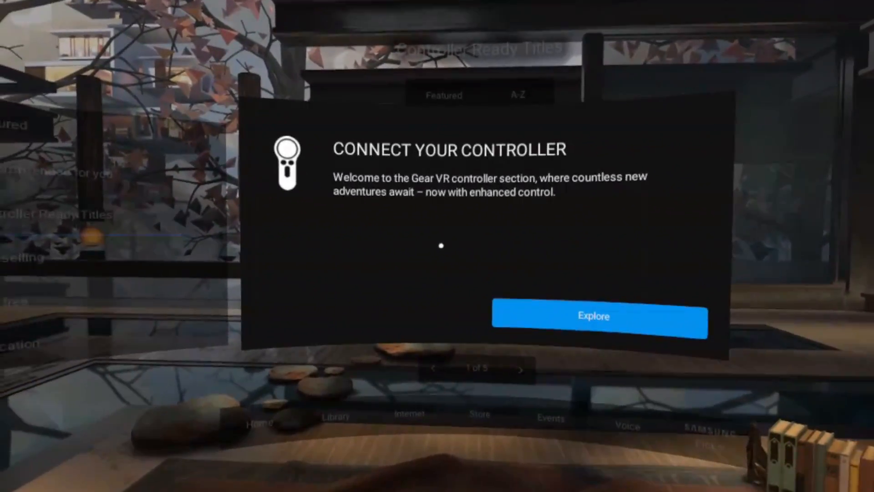
# Step: Dismiss the Connect Your Controller welcome message in Oculus Home
pyautogui.click(594, 317)
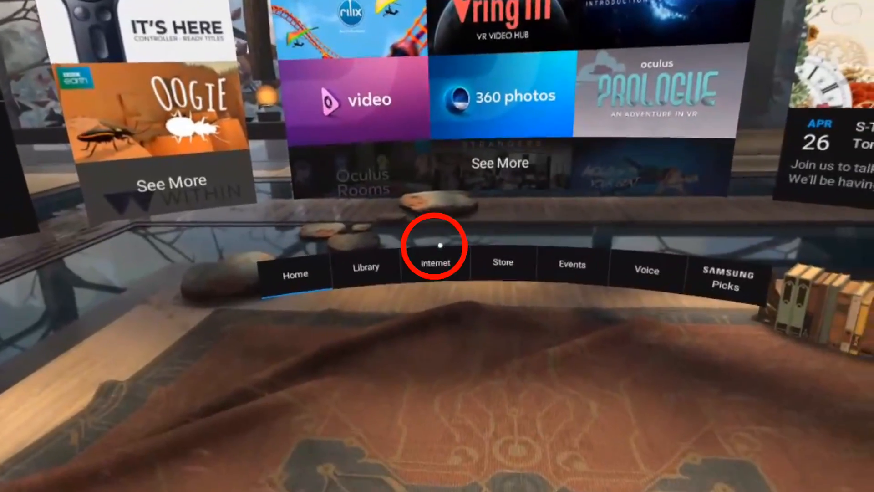
# Step: Launch Oculus Browser from the Internet section of the Home navigation bar
pyautogui.click(435, 262)
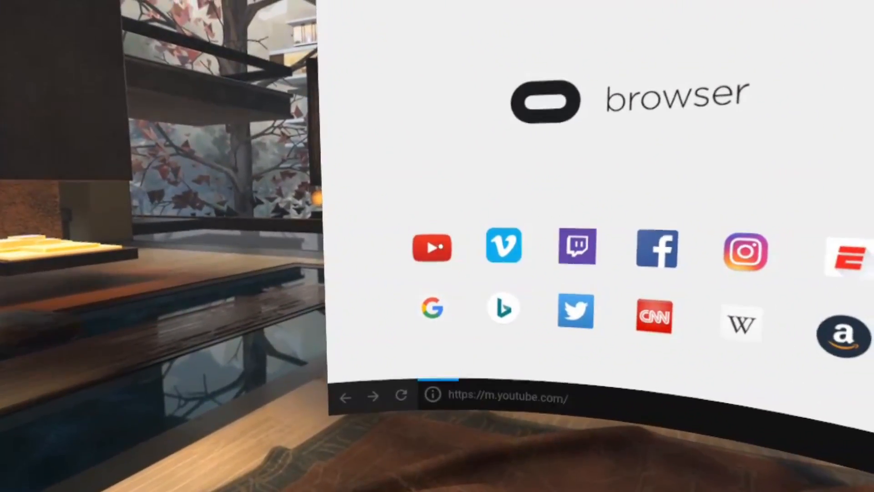
# Step: Open YouTube from the start page to reach the 360° Walk with a Puppy video
pyautogui.click(431, 246)
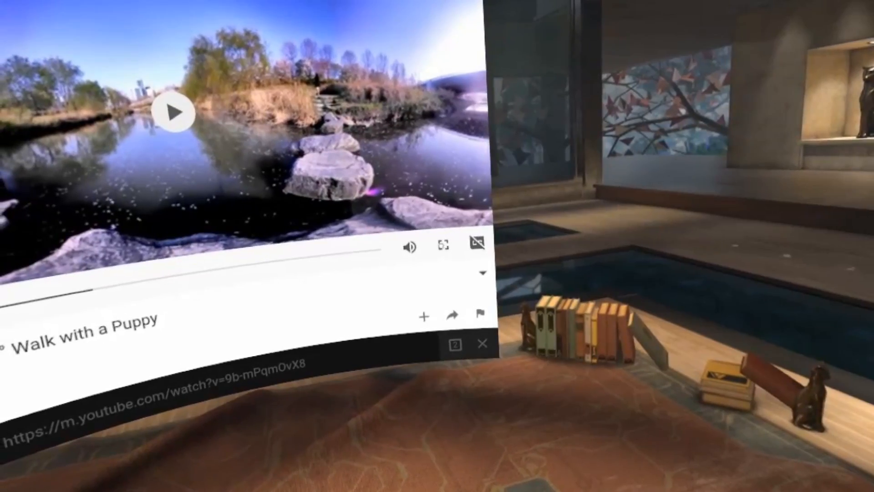
# Step: Play the puppy river-walk video in the enlarged Oculus player
pyautogui.click(174, 112)
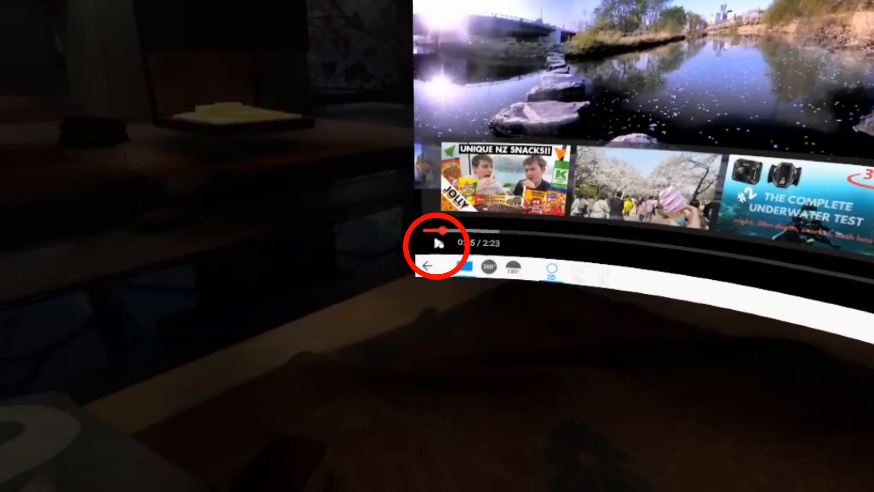
# Step: Pick the suggested Maldives whale shark underwater video and resume its playback
pyautogui.click(440, 243)
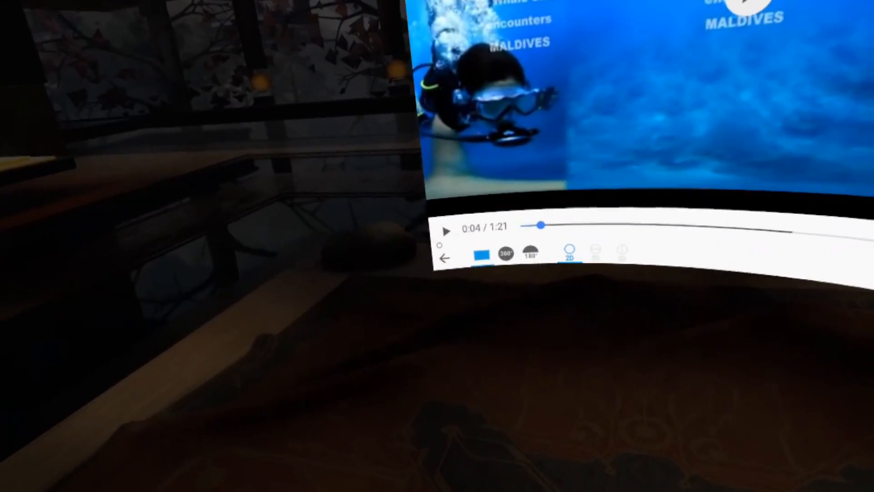
pyautogui.click(446, 231)
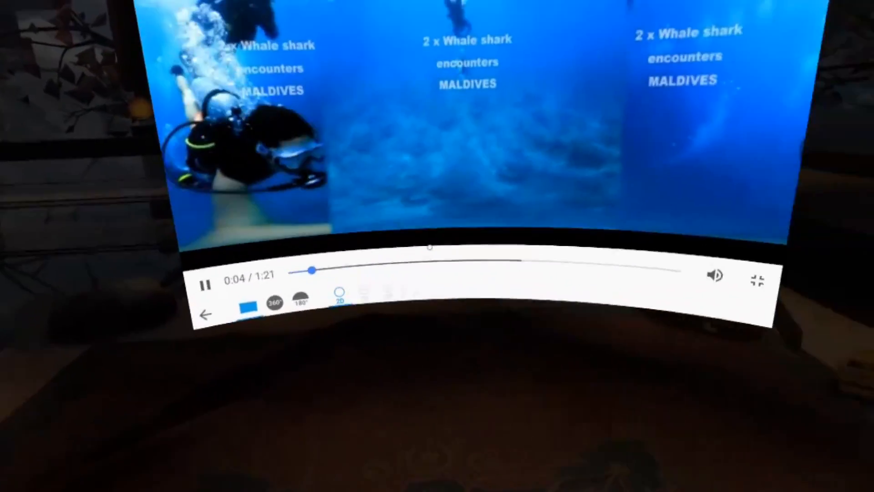